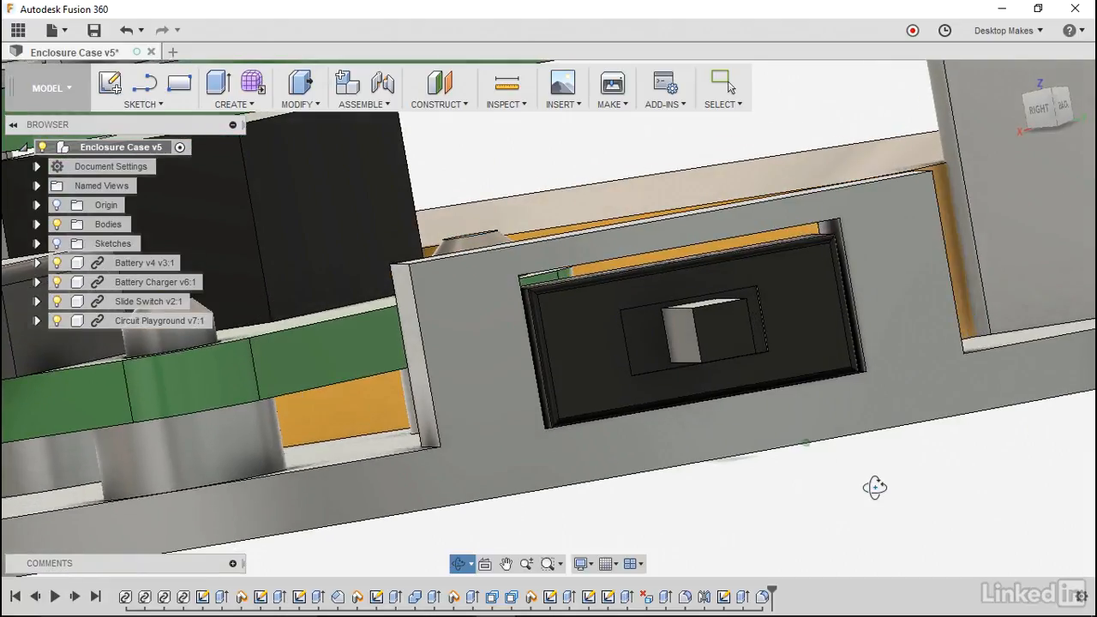
- Hide the Slide Switch component and select a side face of the empty opening
left_click_drag(874, 487, 855, 494)
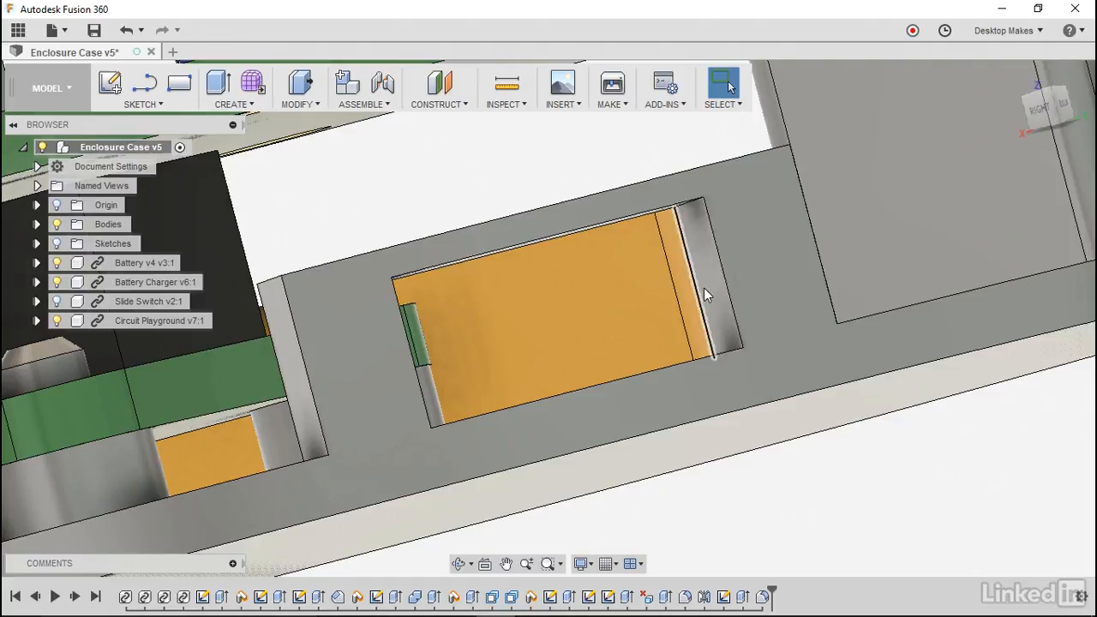
left_click(707, 292)
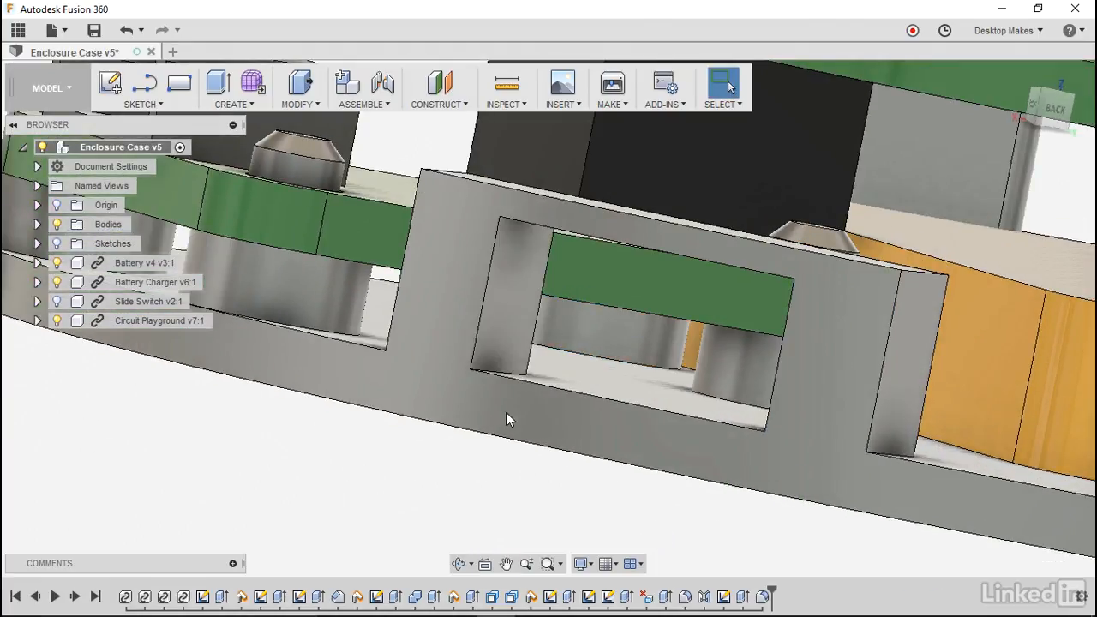
left_click(510, 300)
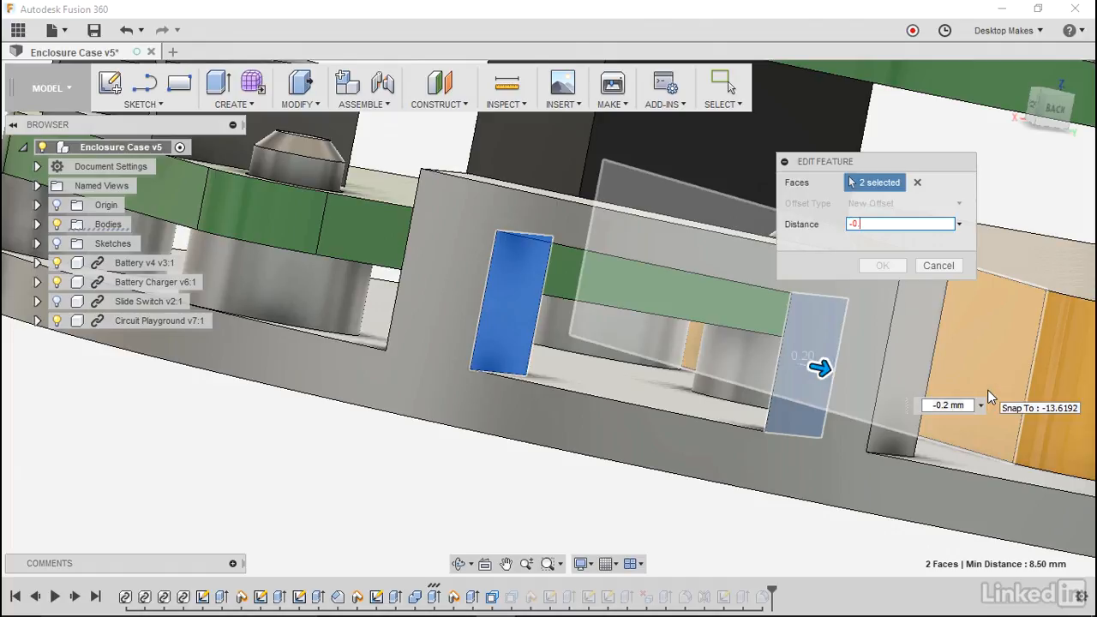
- Change the side-face offset distance to -0.1 mm and confirm
type("-0.1")
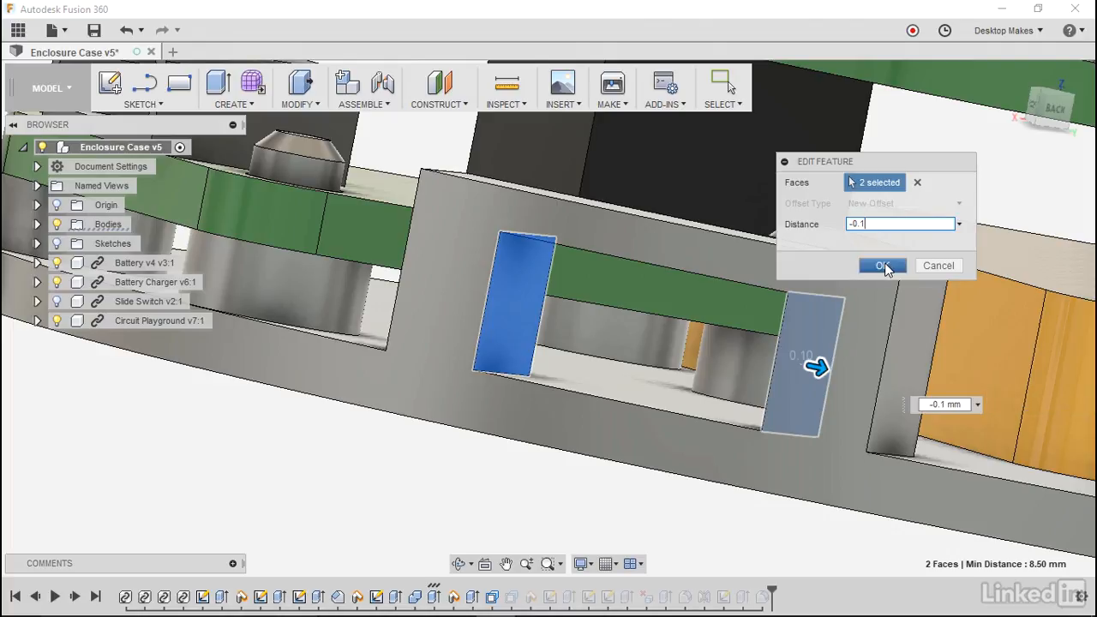
left_click(882, 265)
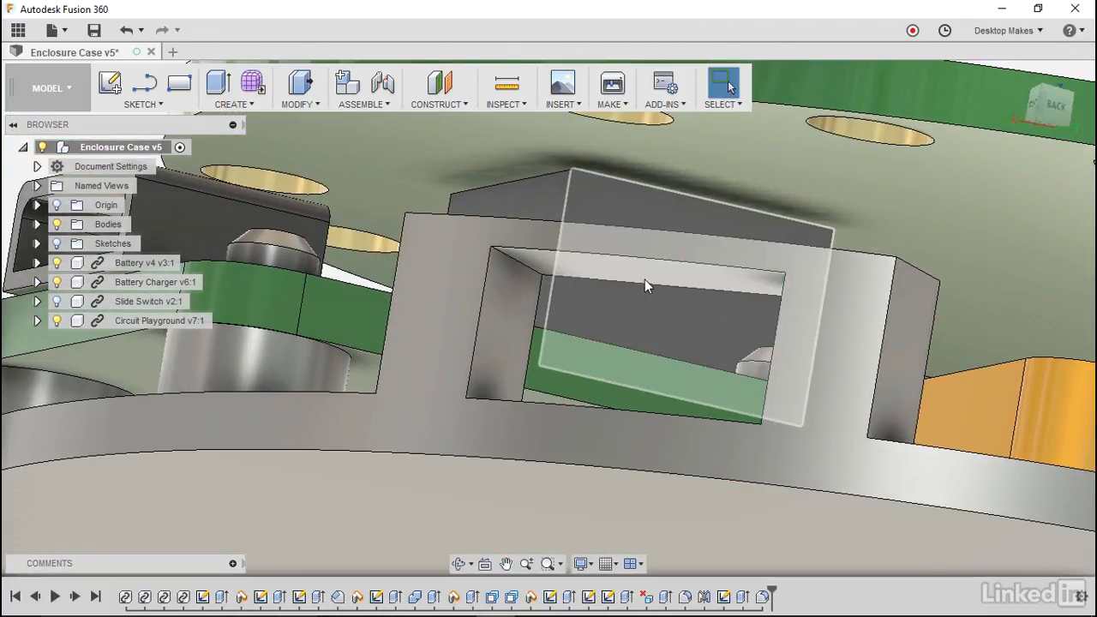
- Select the top face of the switch opening
left_click(647, 287)
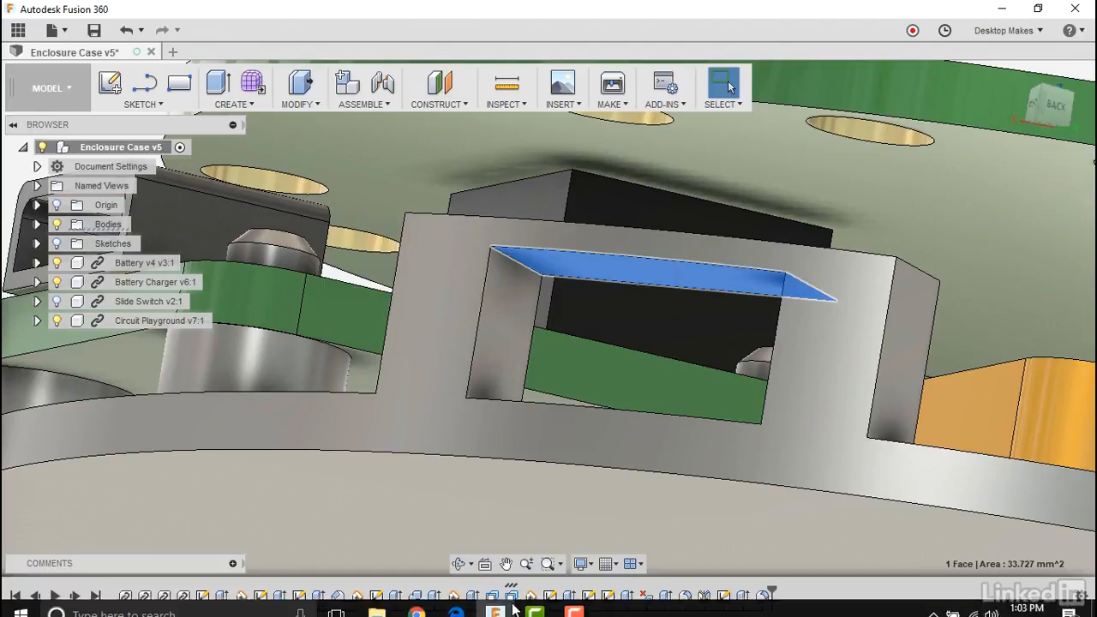
mouse_move(511, 597)
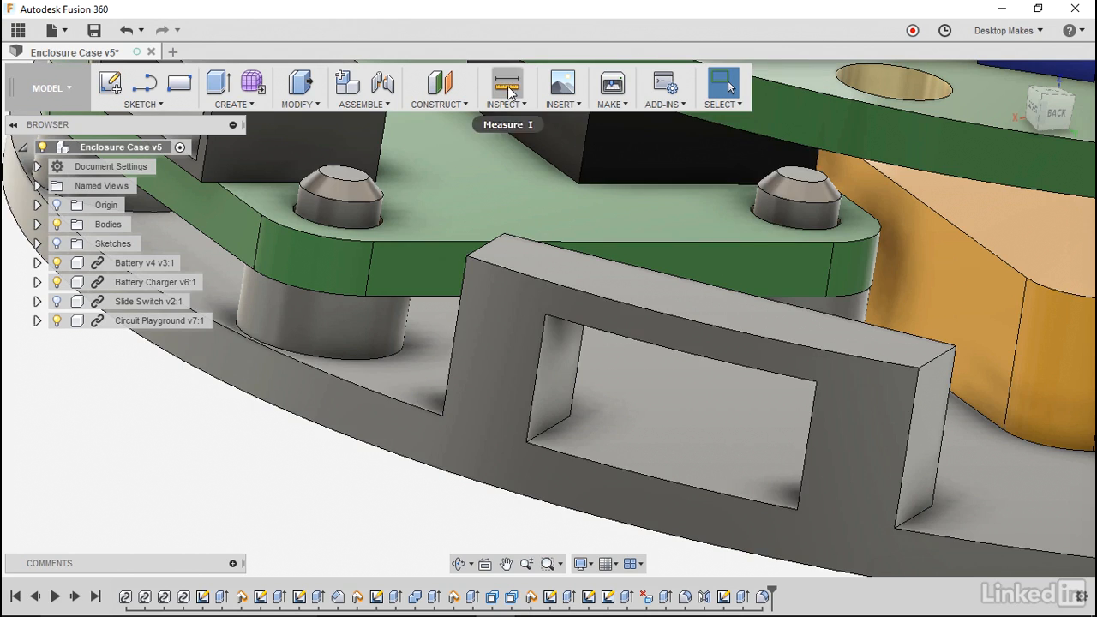
left_click(506, 83)
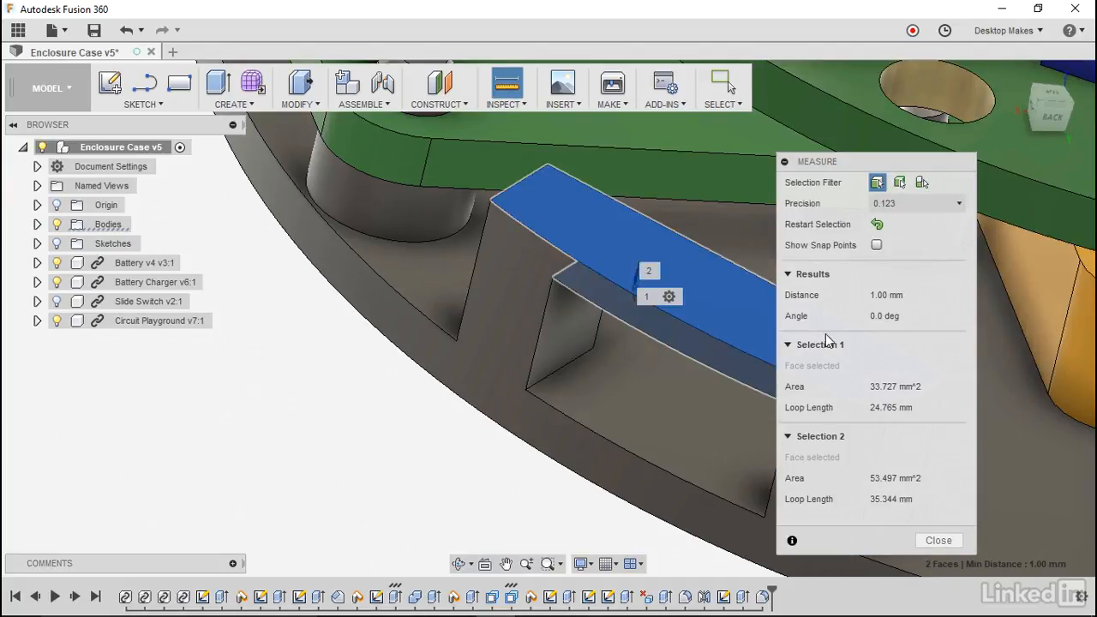
mouse_move(891, 295)
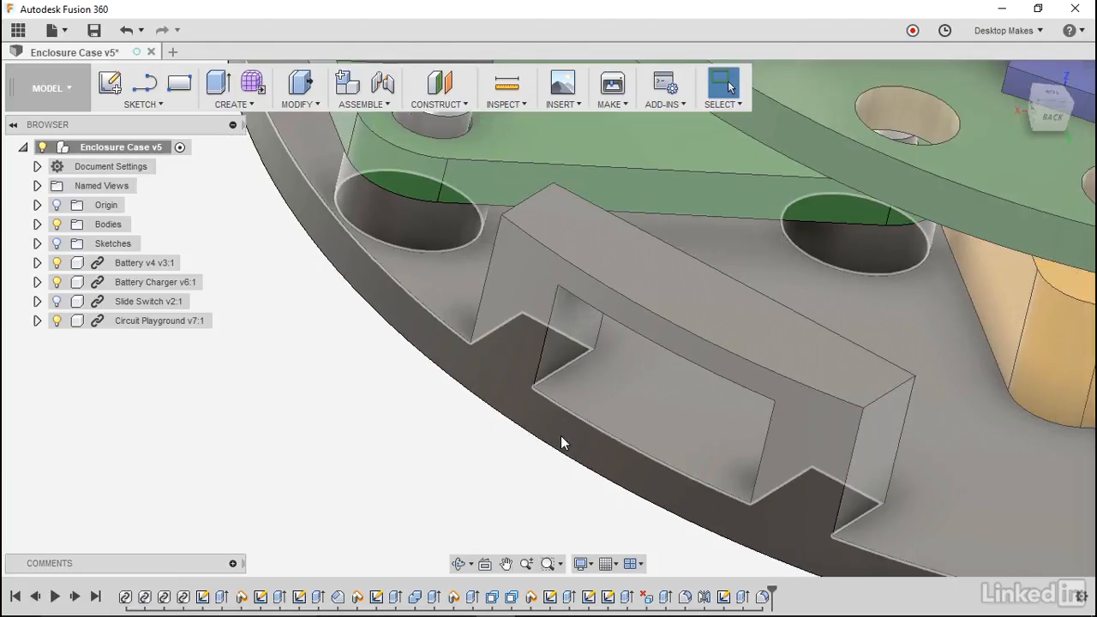
- Raise the switch wall's extrusion distance from 5 mm to 6 mm
left_click_drag(564, 442, 525, 414)
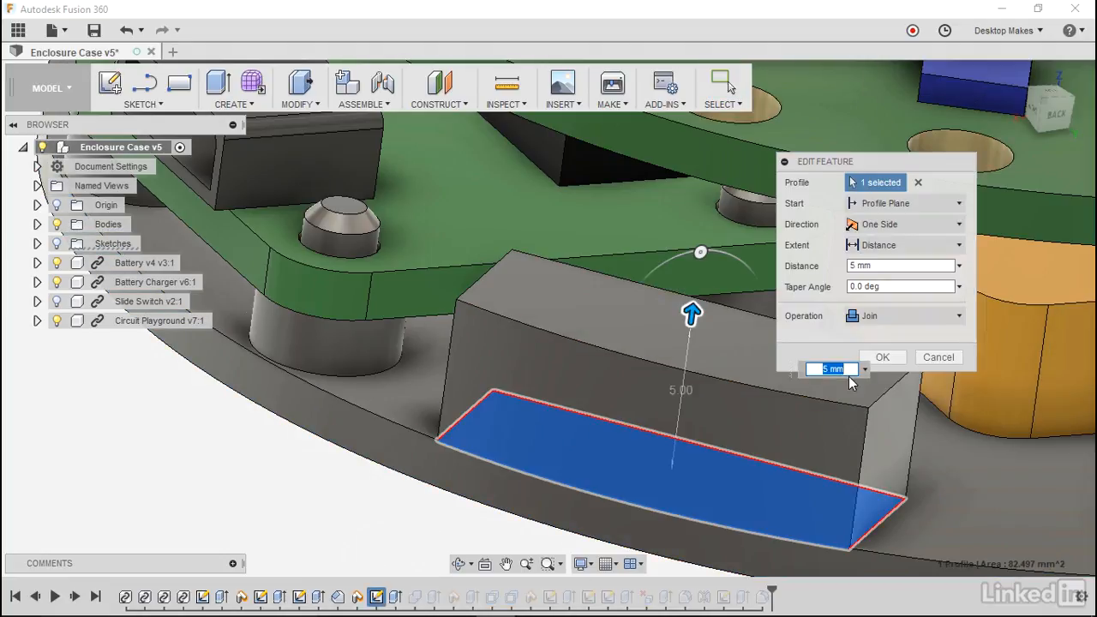
type("6")
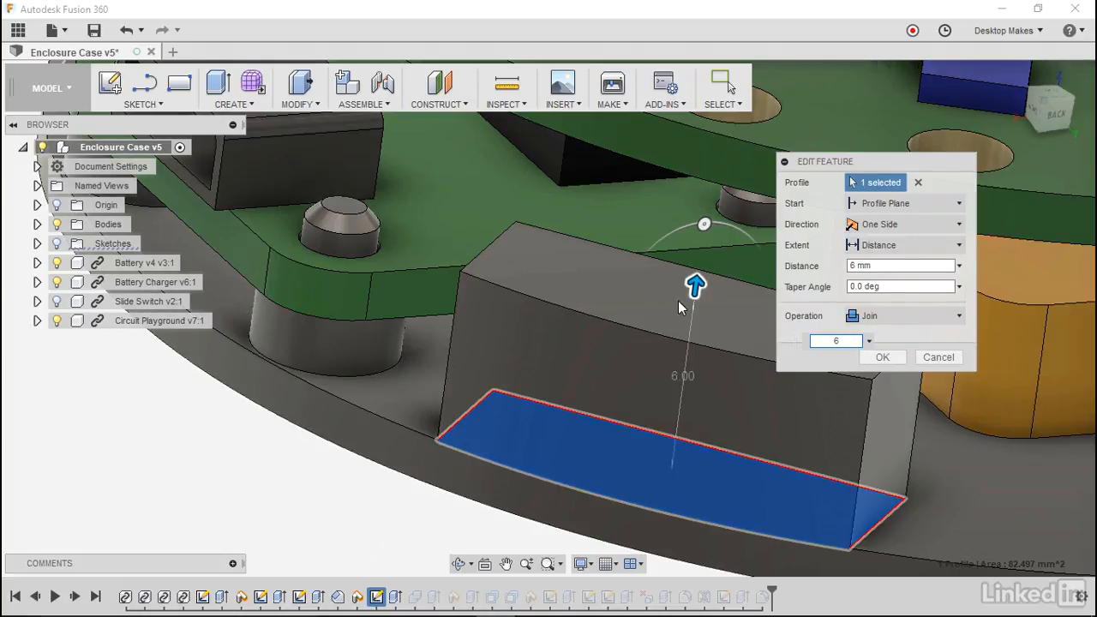
left_click(882, 356)
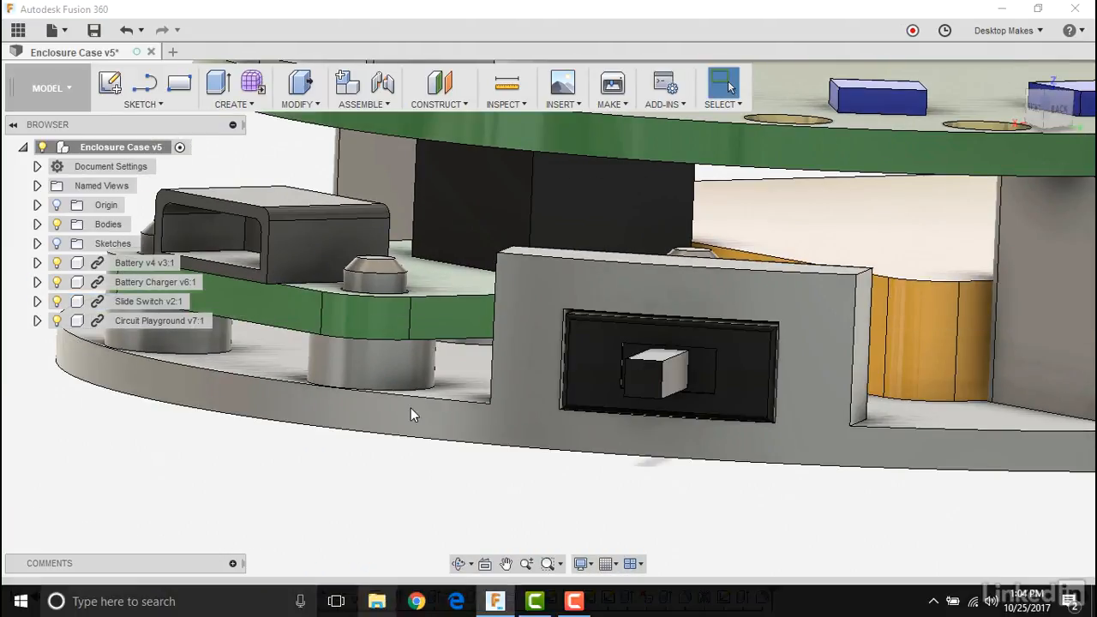
mouse_move(485, 563)
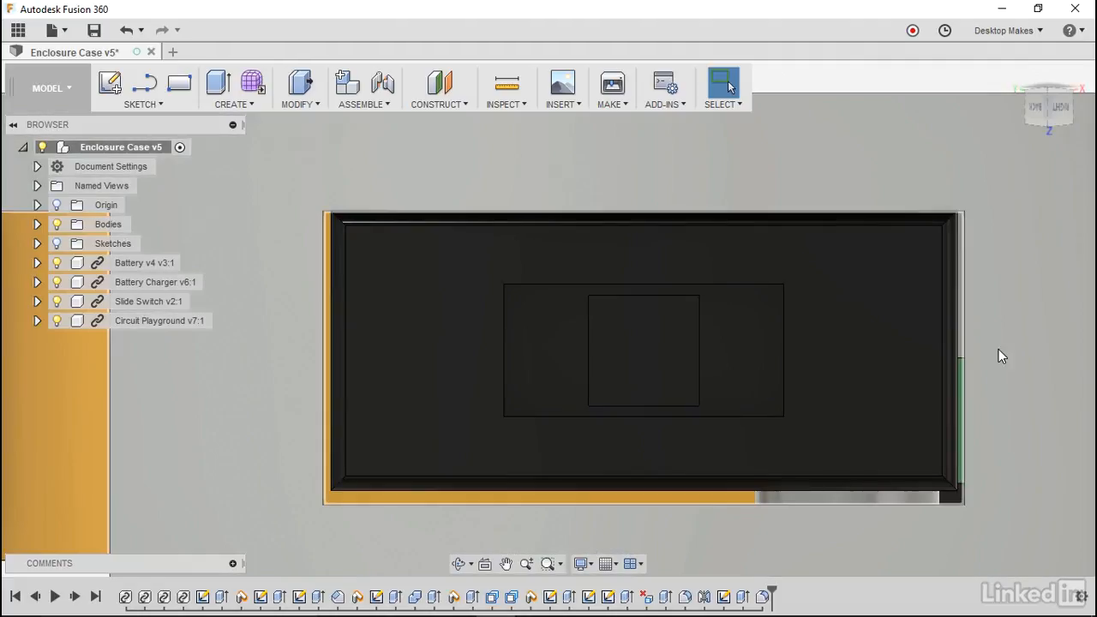
mouse_move(870, 535)
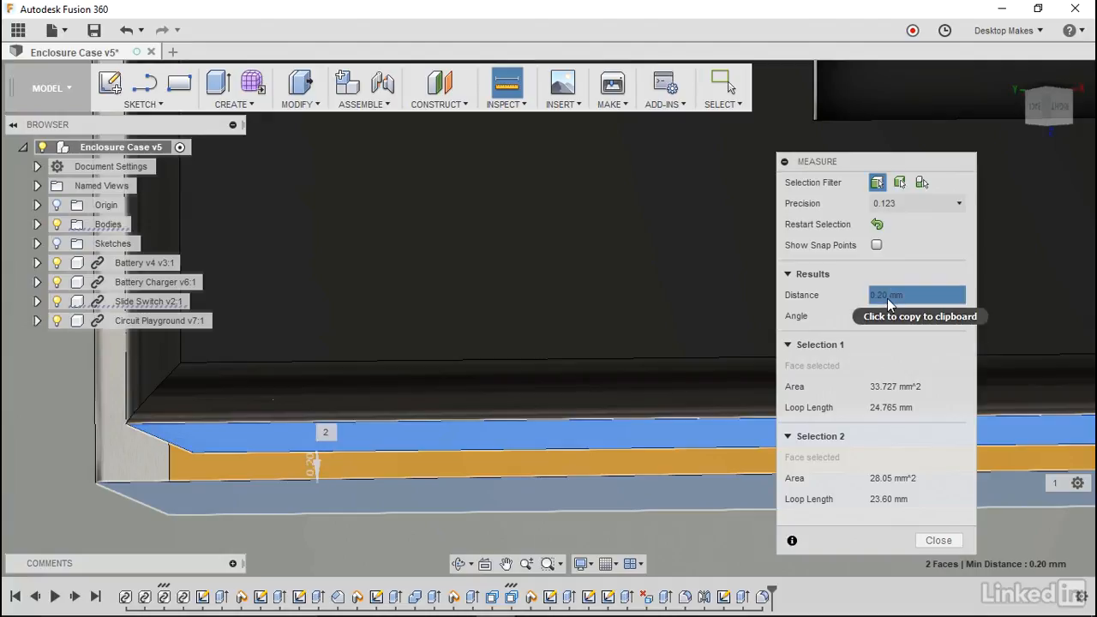
left_click(937, 540)
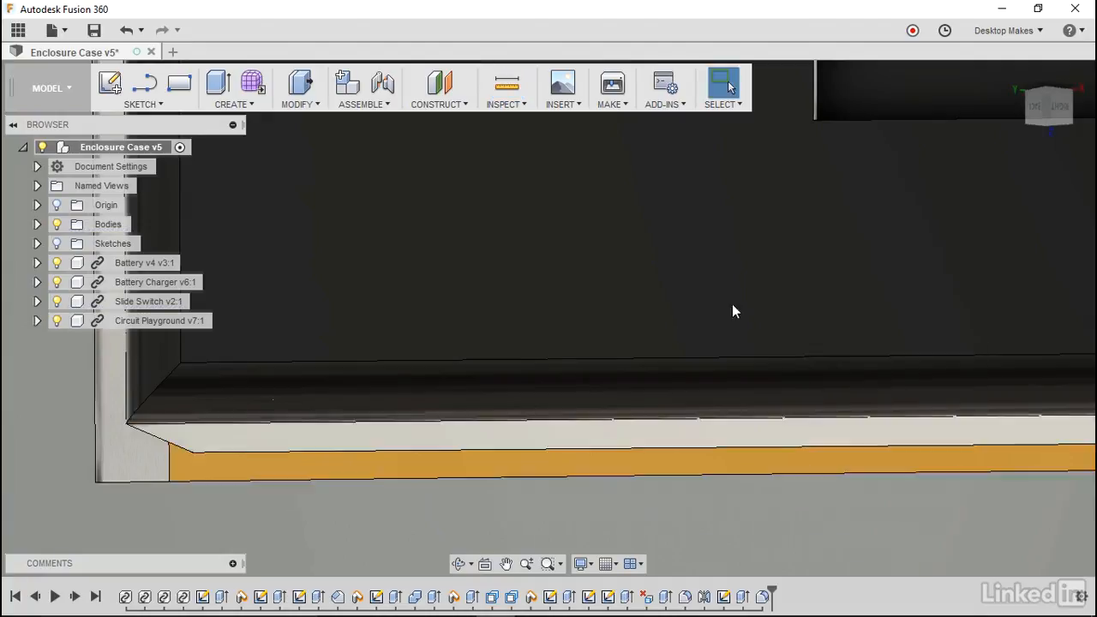